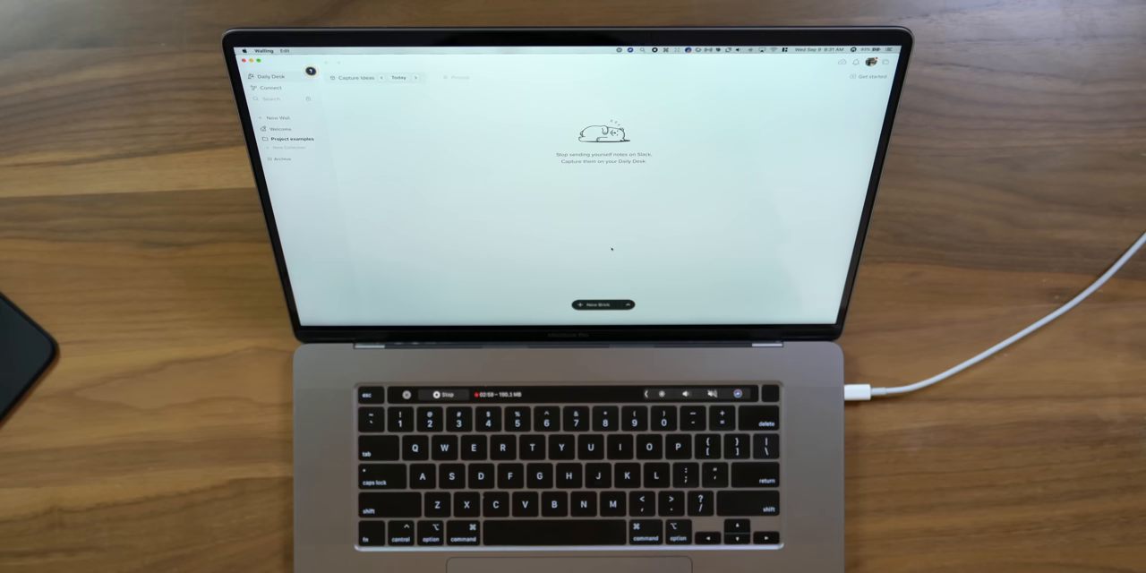
- Create the first brick on the empty Capture Ideas wall
{"action": "left_click", "coordinate": [629, 304]}
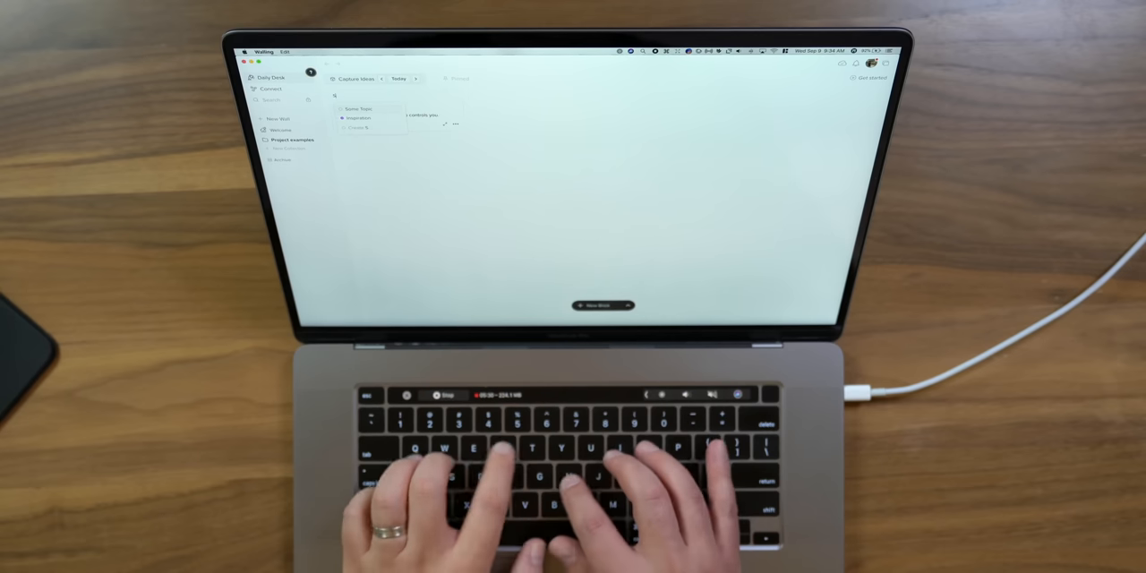
- Label the brick 'Short Film Ideas' as the heading for the idea bricks
{"action": "type", "text": "Short Film Ideas"}
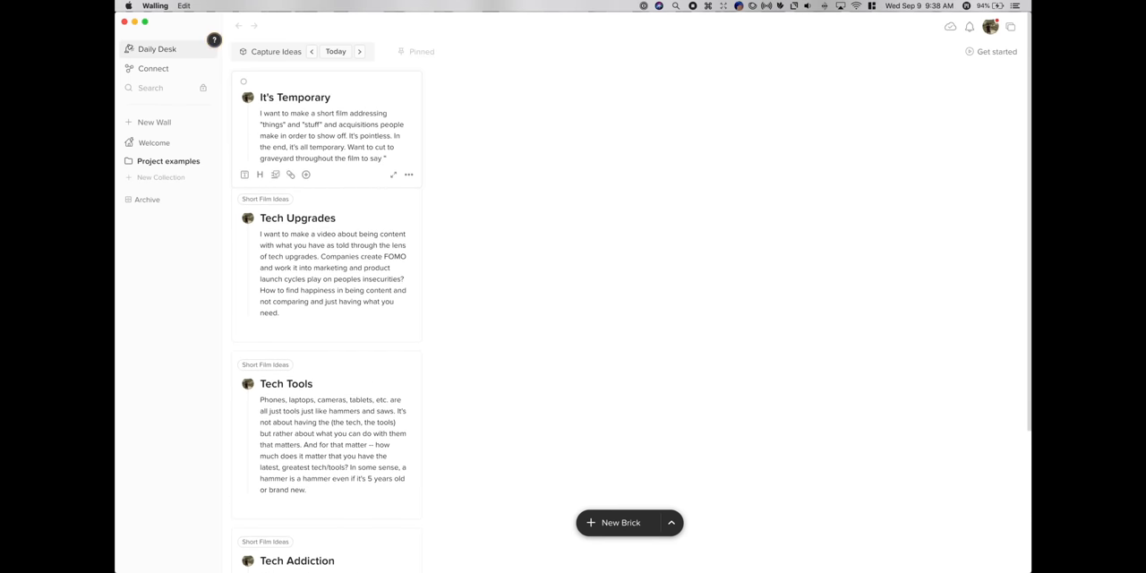
- Write the It's Temporary note about Instagram feeds full of new tech, clothes and homes
{"action": "type", "text": "but it's temporary.\" Instagram feeds full of new tech and clothes and homes PRETEND to show happiness... but it's so"}
{"action": "type", "text": "Cinematic vlogs"}
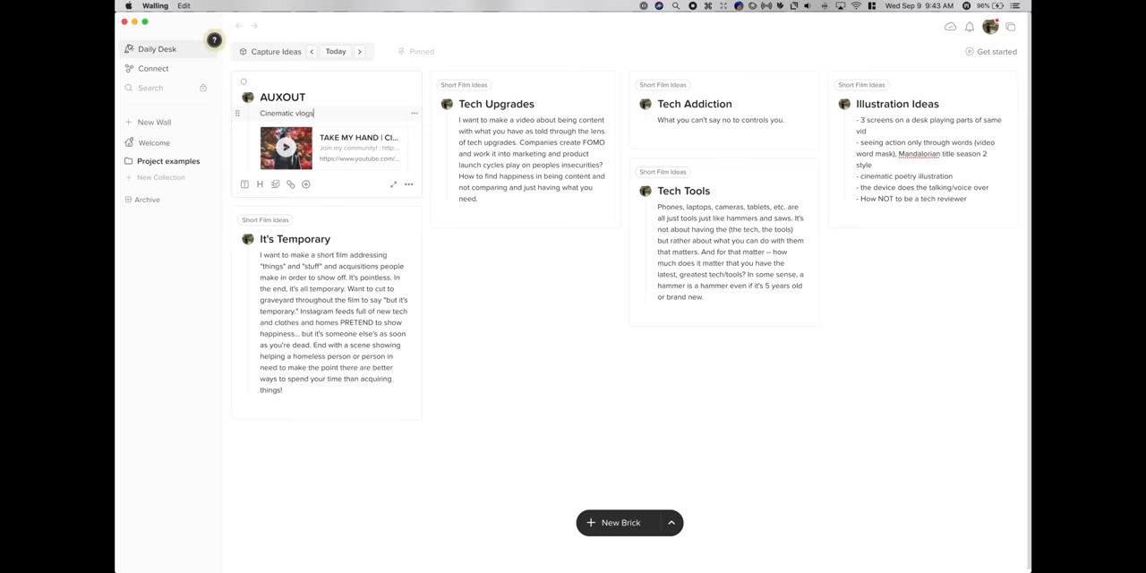
- Finish the AUXOUT note with 'with no talking'
{"action": "type", "text": "with no talking"}
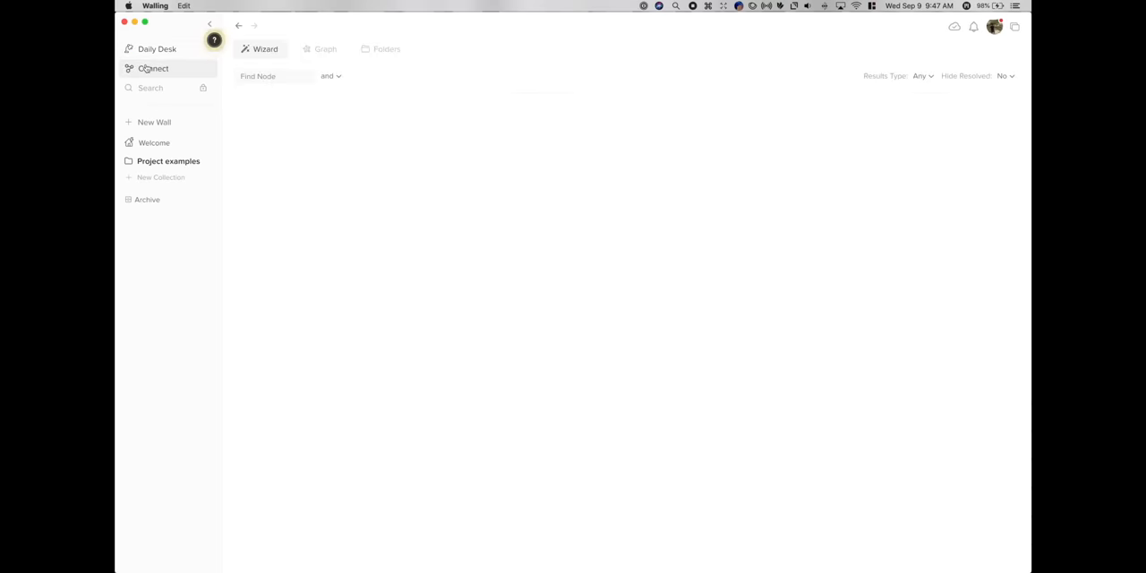
- In the Connect graph, show content tagged Startups and search 'fau' for a second node
{"action": "left_click", "coordinate": [278, 75]}
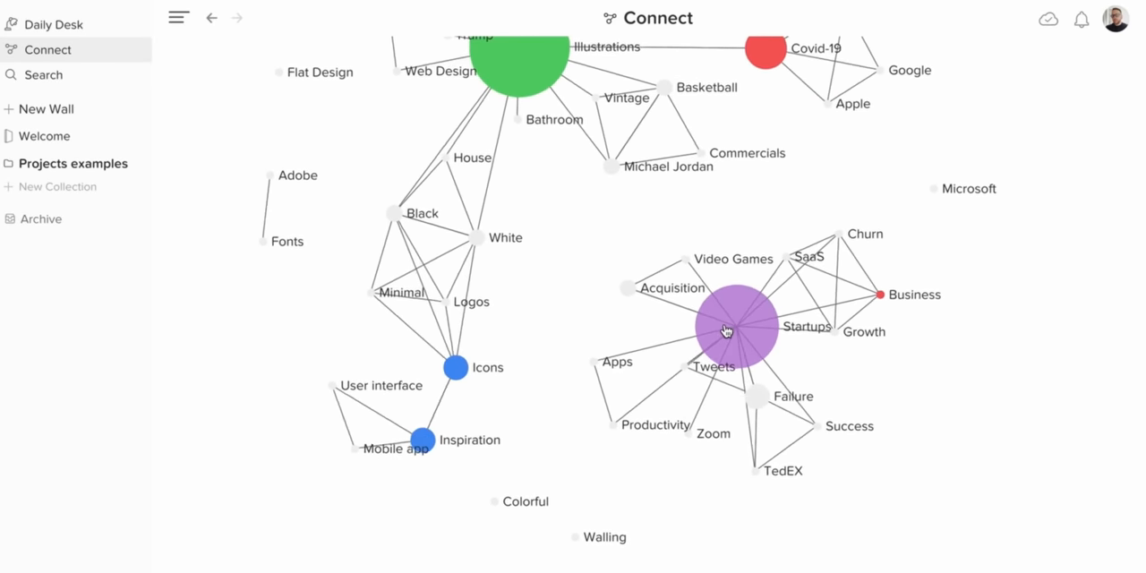
{"action": "left_click", "coordinate": [726, 329]}
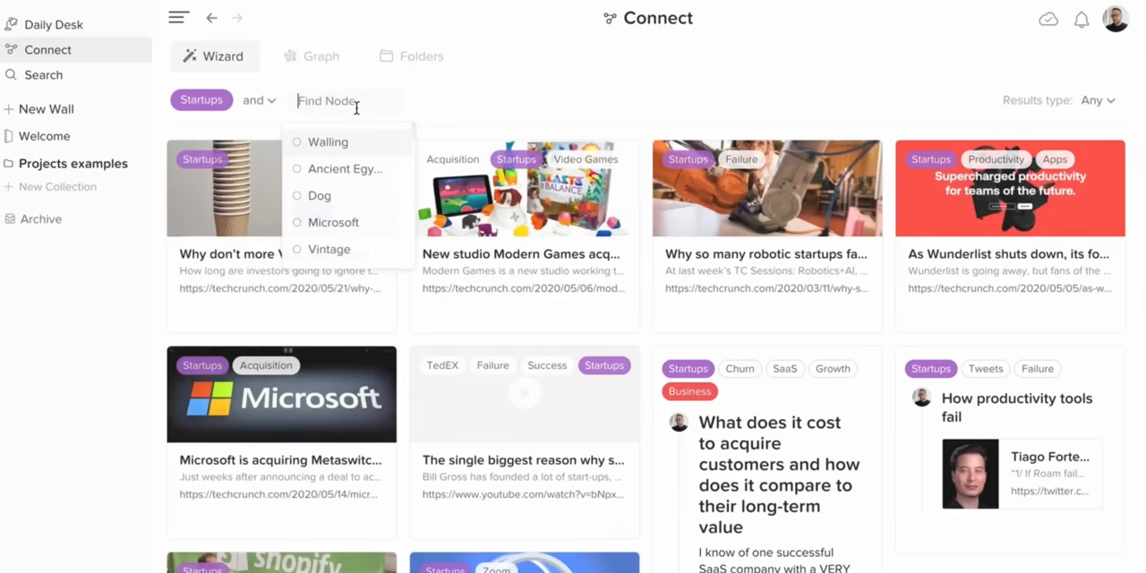
{"action": "type", "text": "fau"}
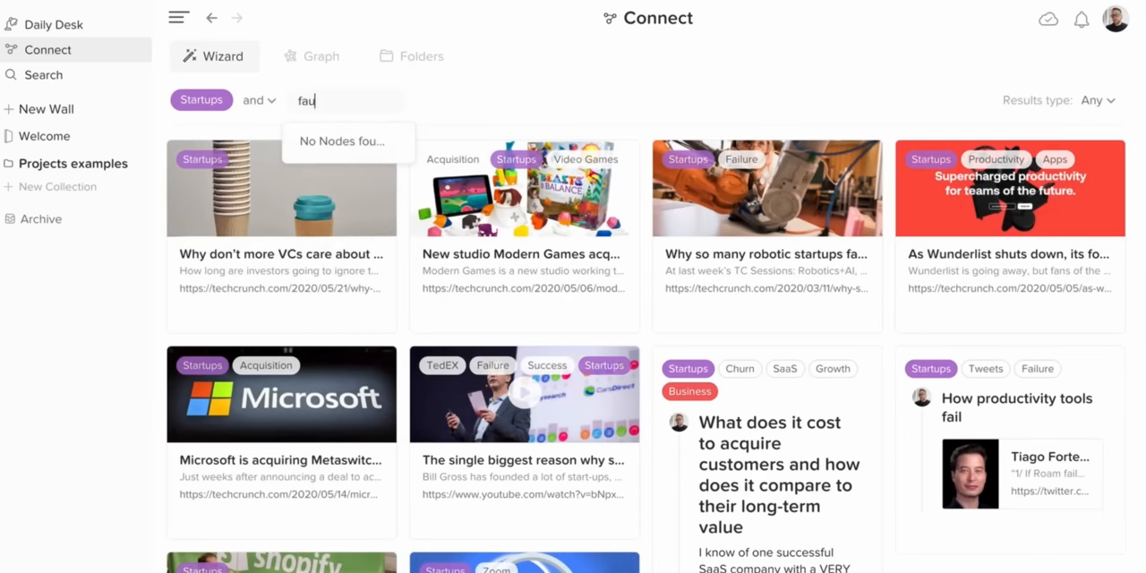